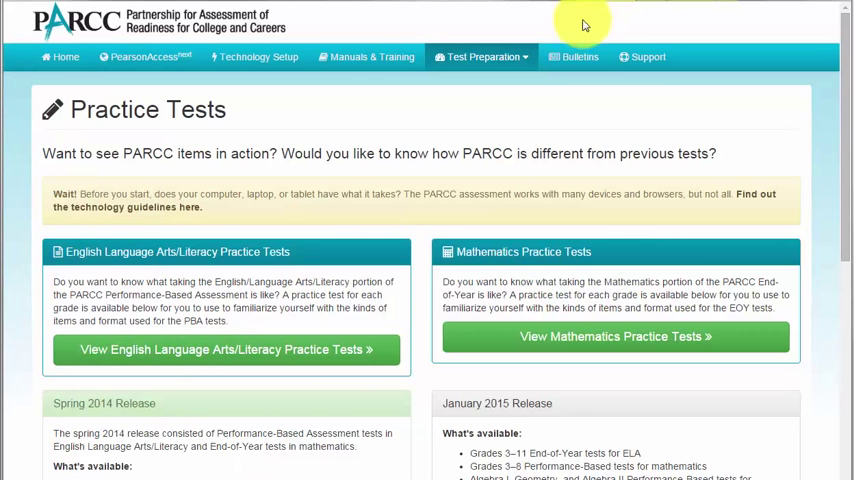
Step: Launch the Grade 6 ELA/Literacy online practice test via its Student Interface Version
left_click(224, 348)
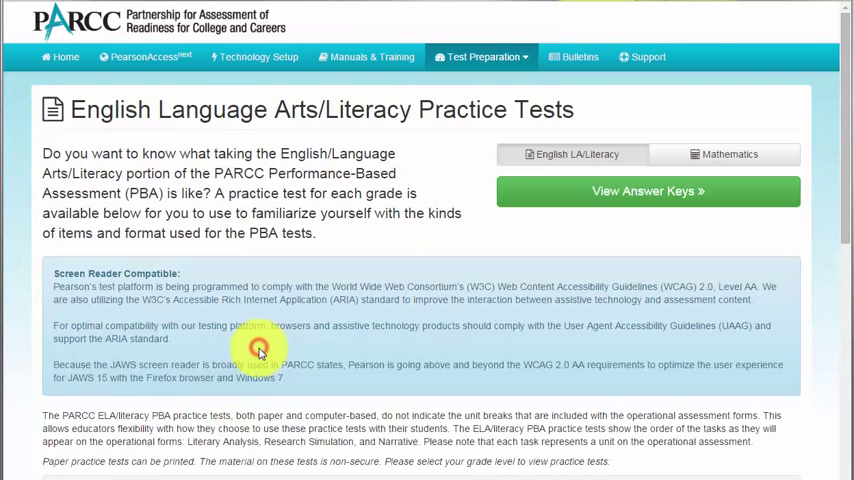
scroll("down", 3)
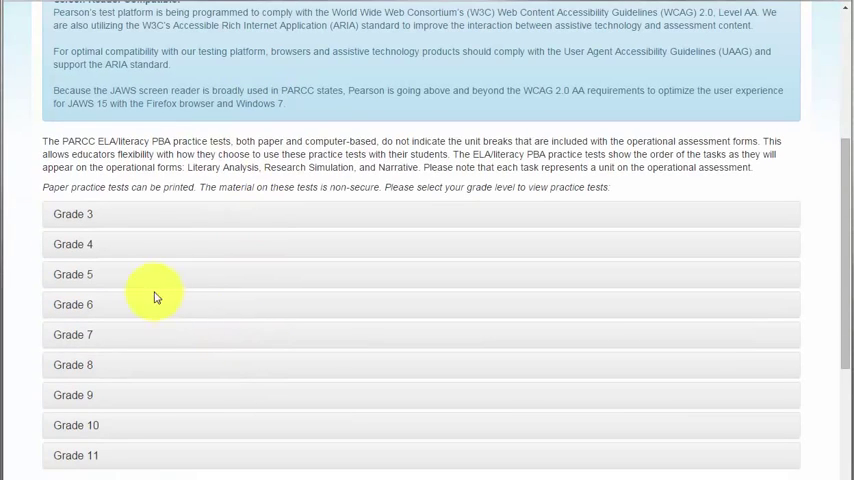
left_click(72, 274)
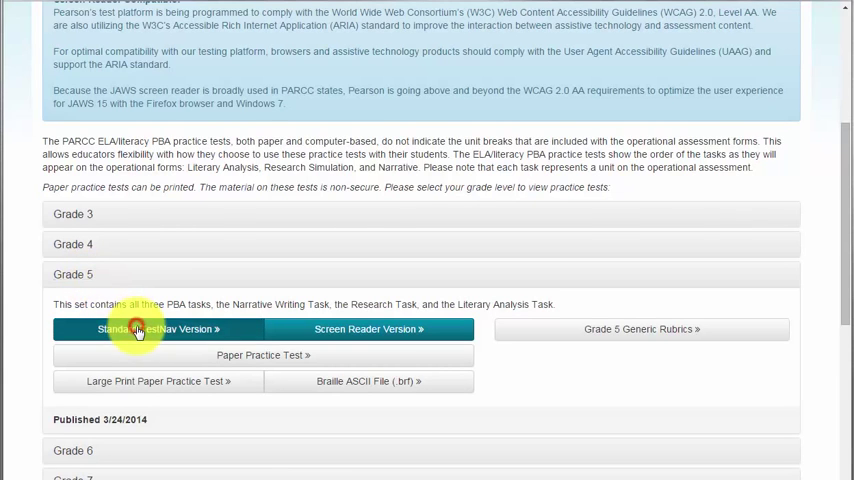
left_click(136, 328)
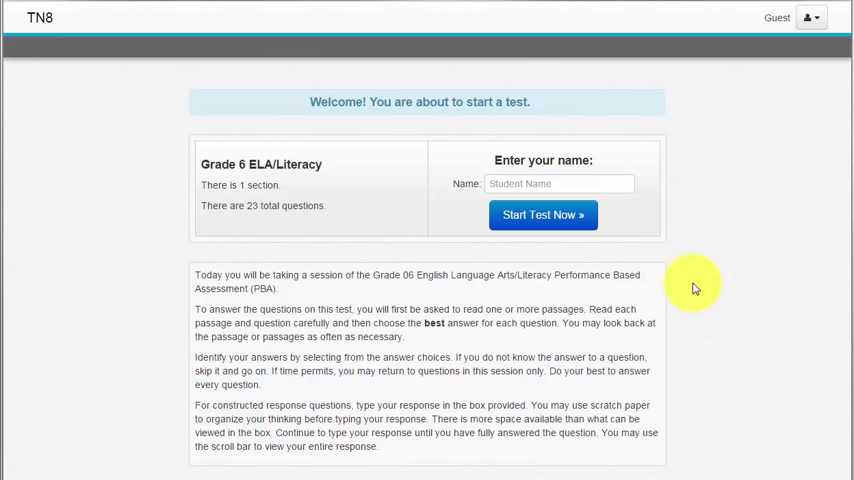
mouse_move(354, 252)
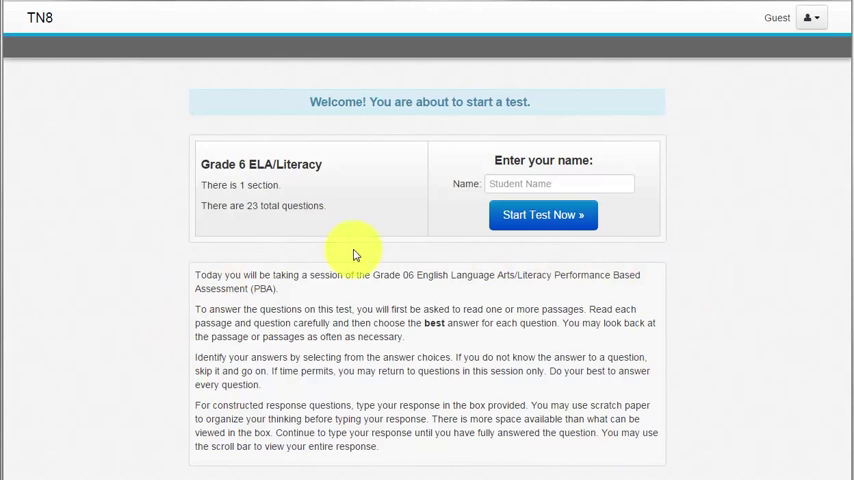
mouse_move(436, 452)
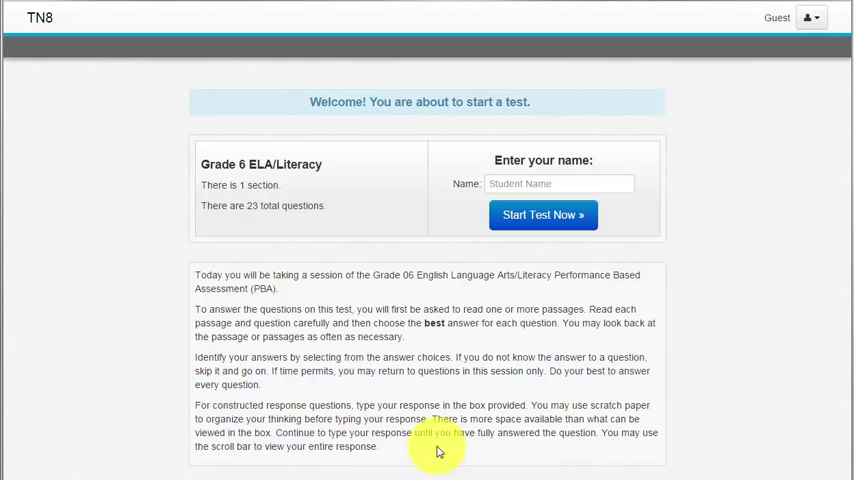
mouse_move(614, 252)
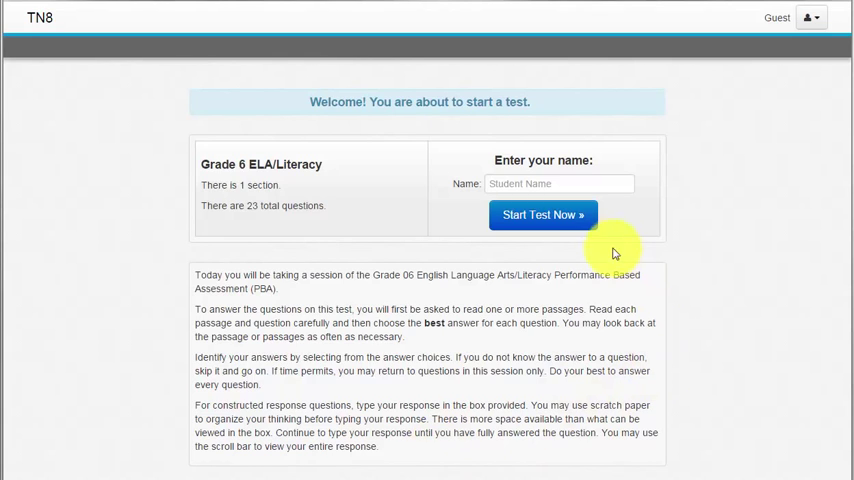
Step: Enter the student name 'Studen', start the test and begin the 23-question Session 1
type("Student")
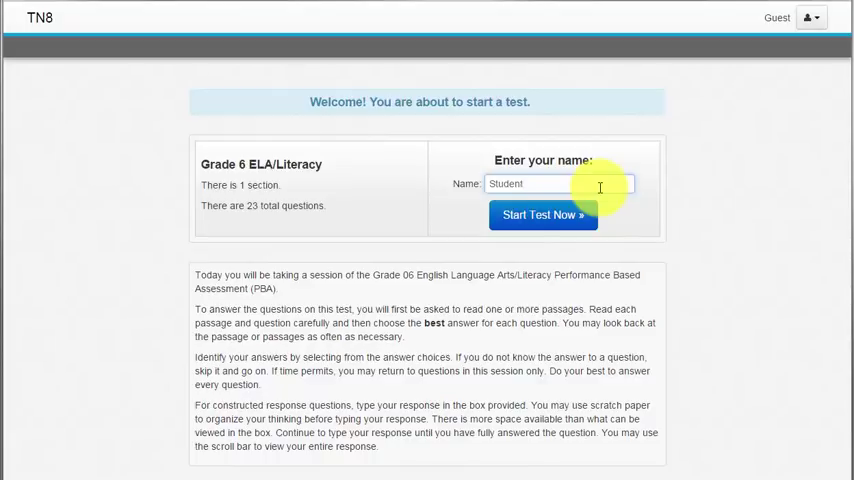
left_click(544, 214)
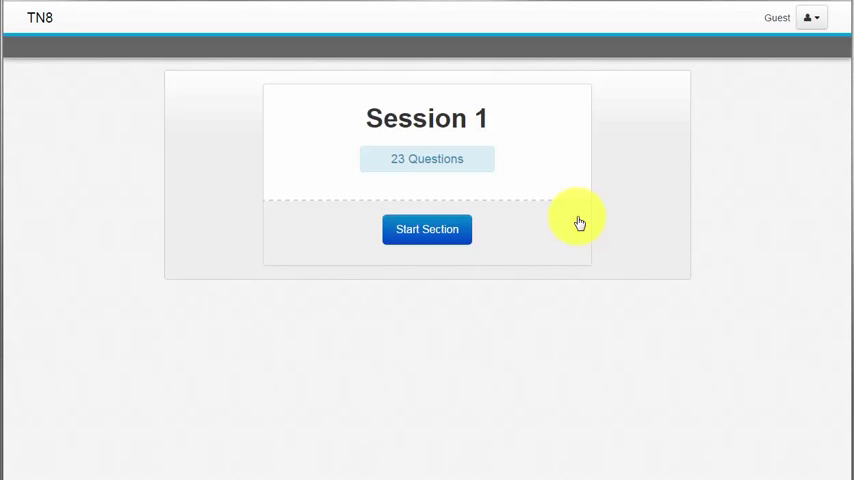
mouse_move(478, 190)
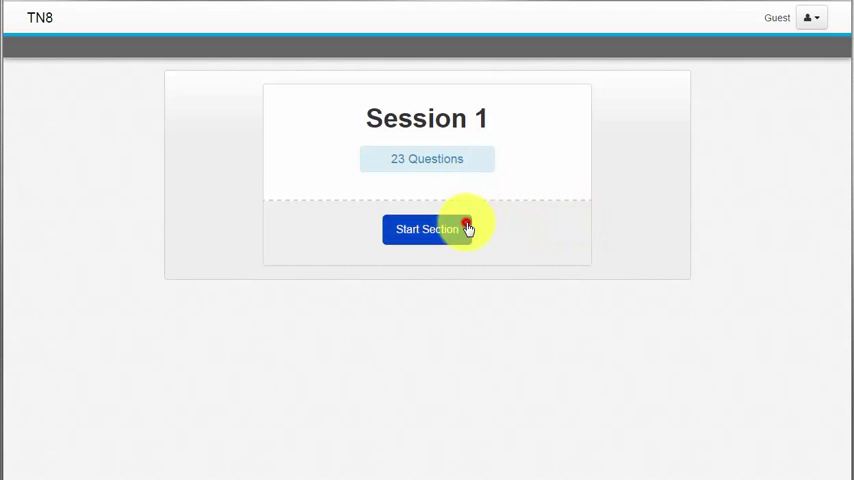
left_click(428, 228)
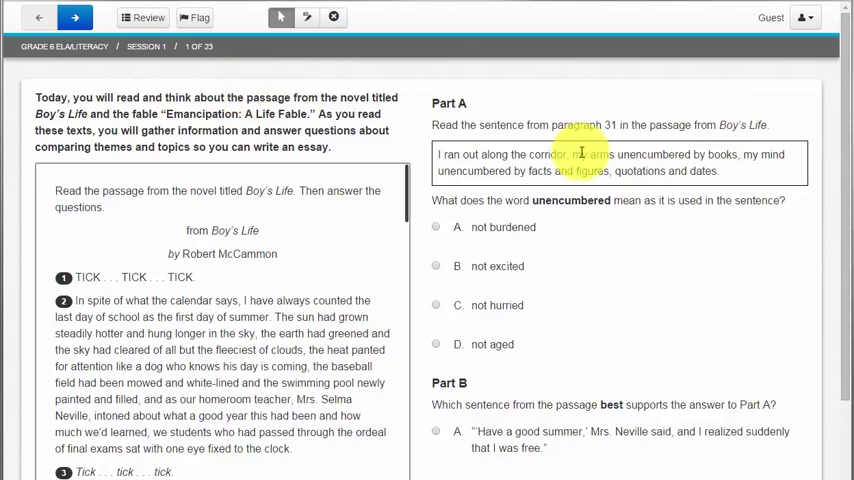
scroll("down", 3)
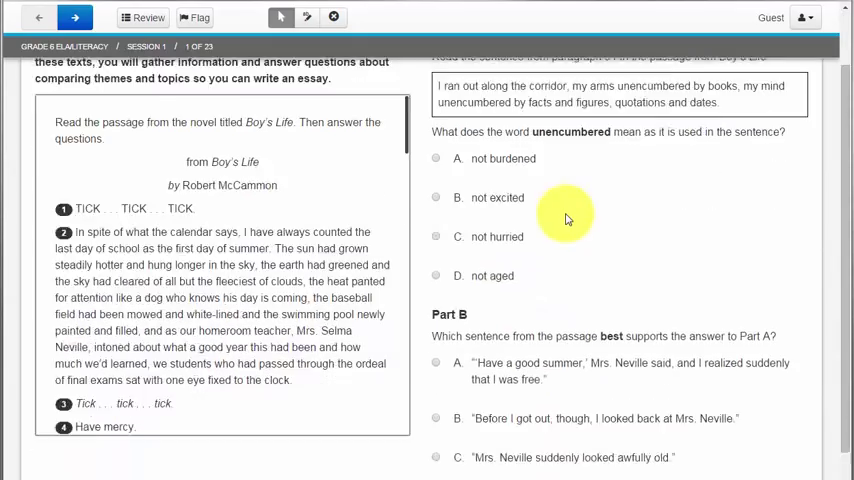
scroll("up", 3)
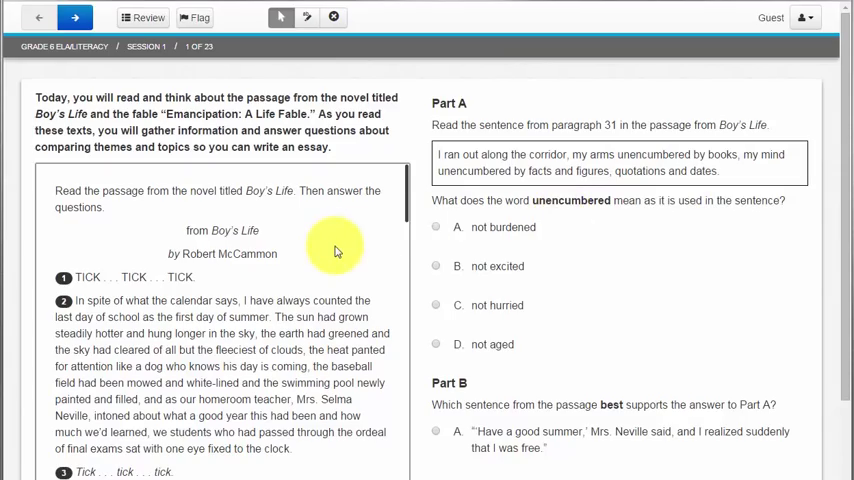
scroll("down", 3)
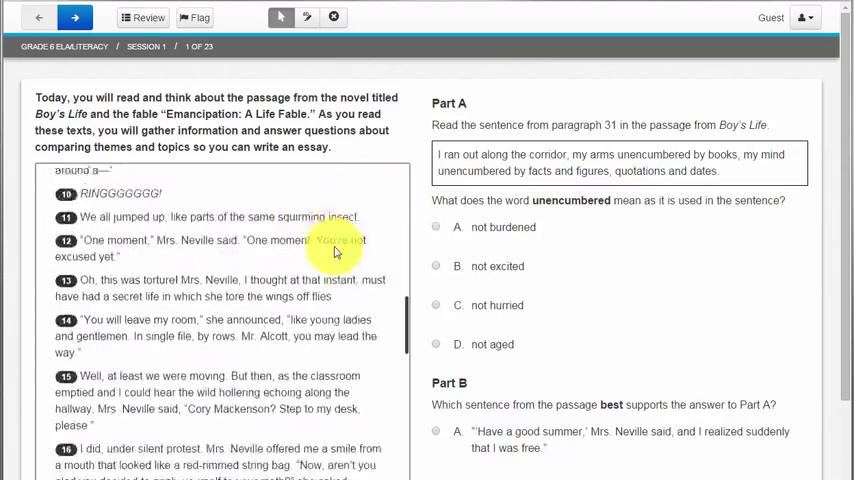
scroll("down", 3)
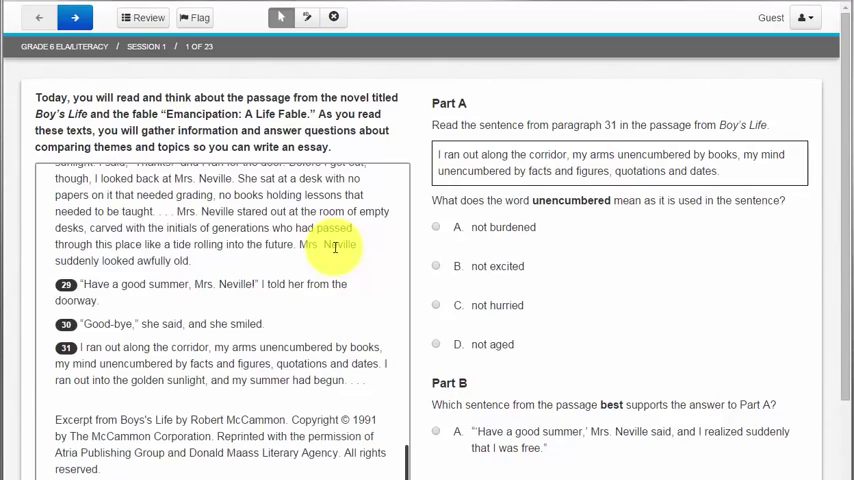
scroll("up", 3)
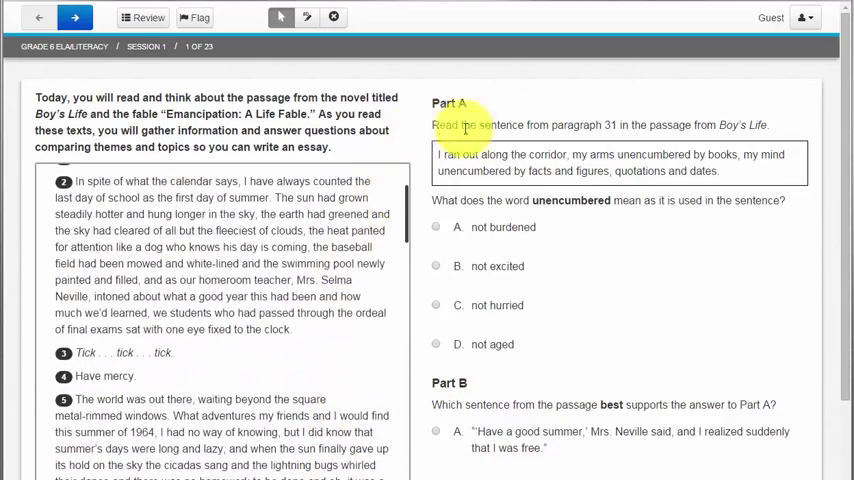
scroll("down", 3)
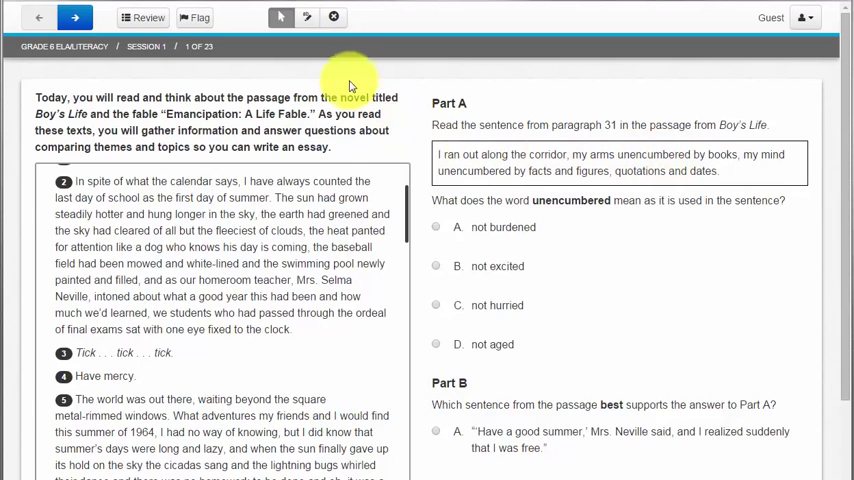
Step: Write "Let's take notes" in the test notepad and close it
left_click(308, 16)
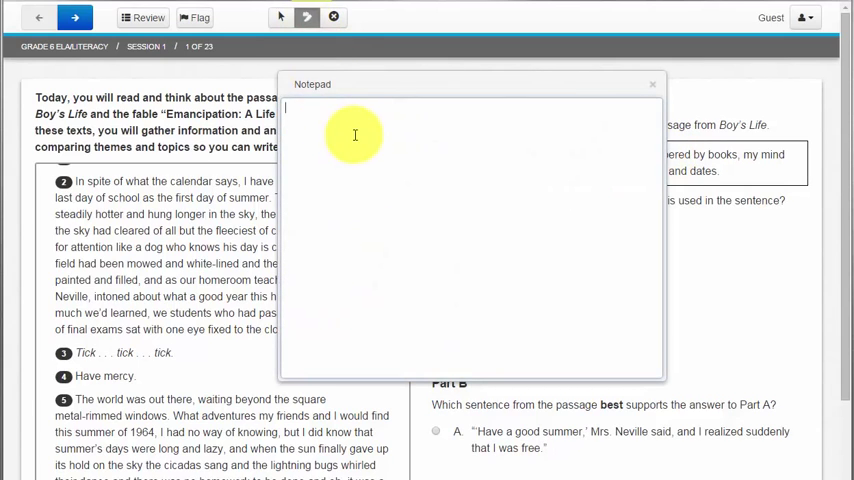
type("Let's tak")
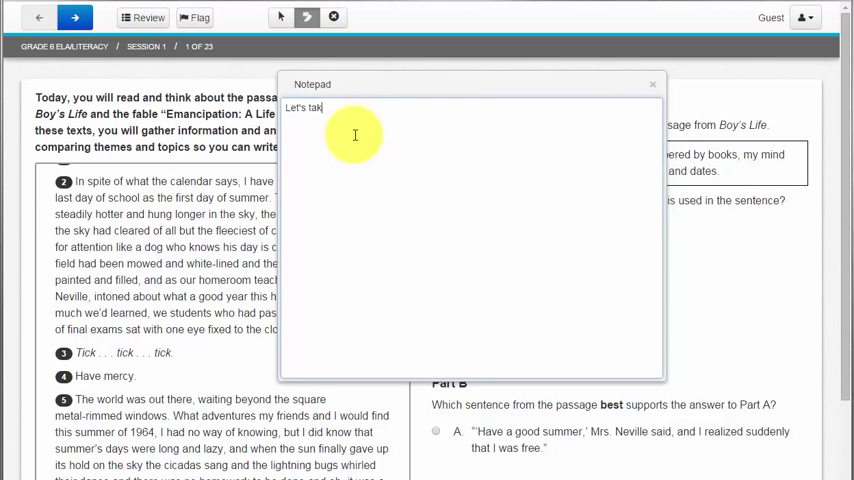
type("e notes!")
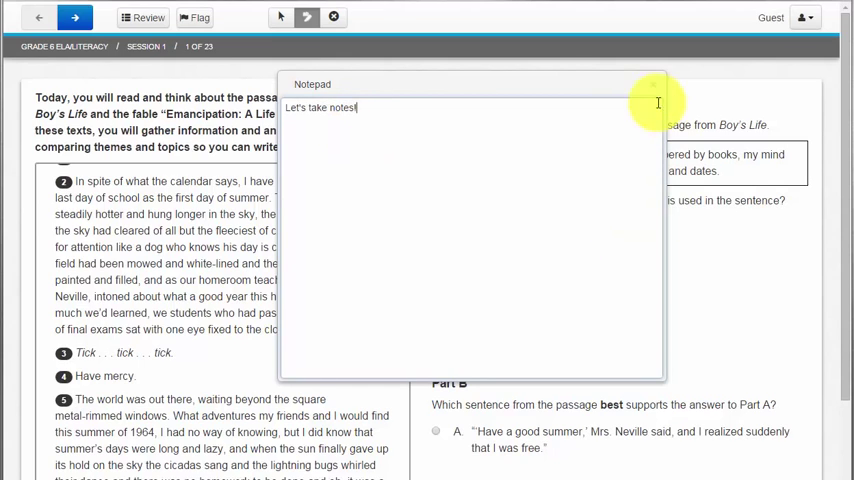
left_click(332, 16)
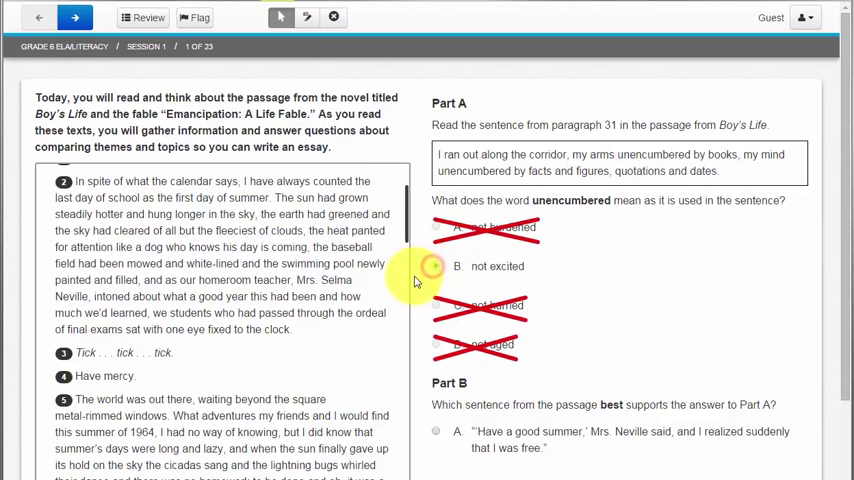
Step: Choose 'not excited', view question 2, then return to question 1 with its crossed-out choices
left_click(436, 264)
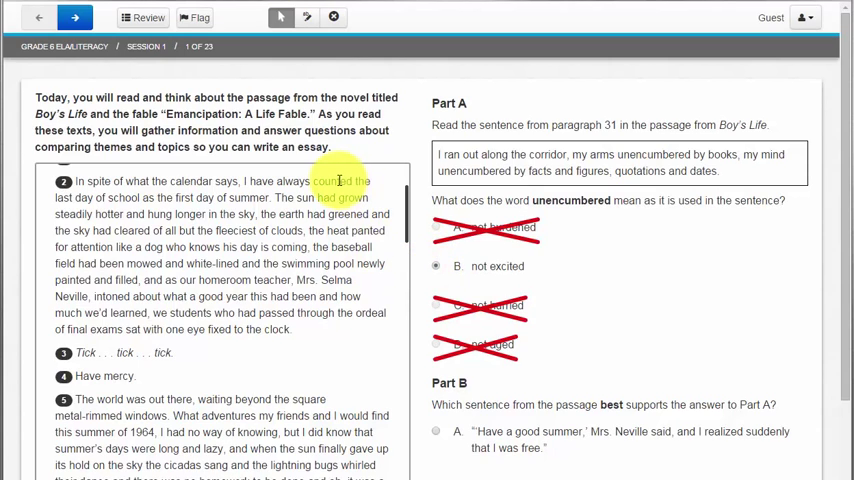
mouse_move(74, 16)
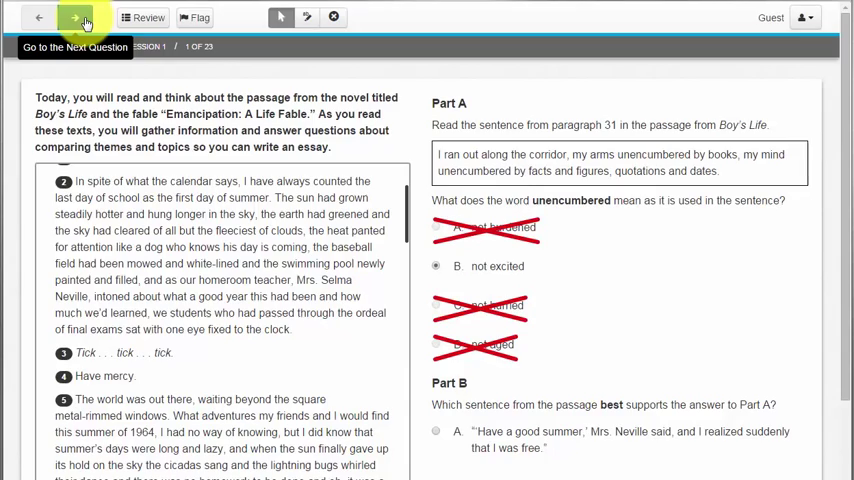
left_click(74, 16)
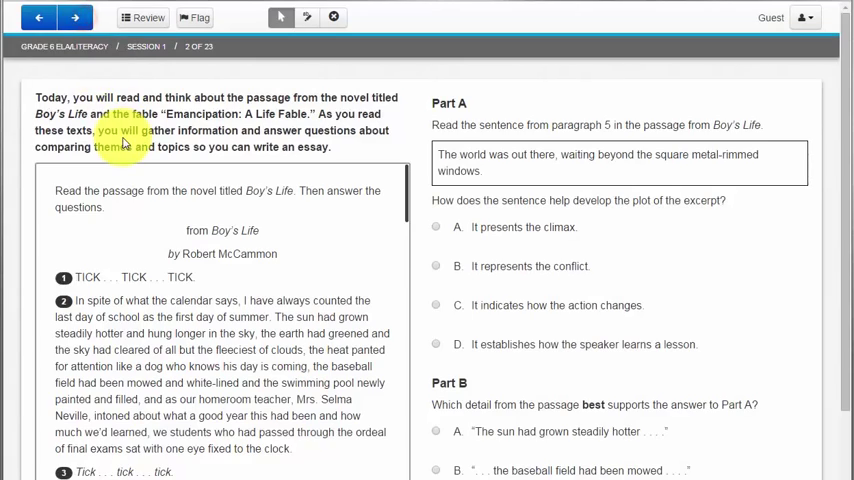
mouse_move(38, 18)
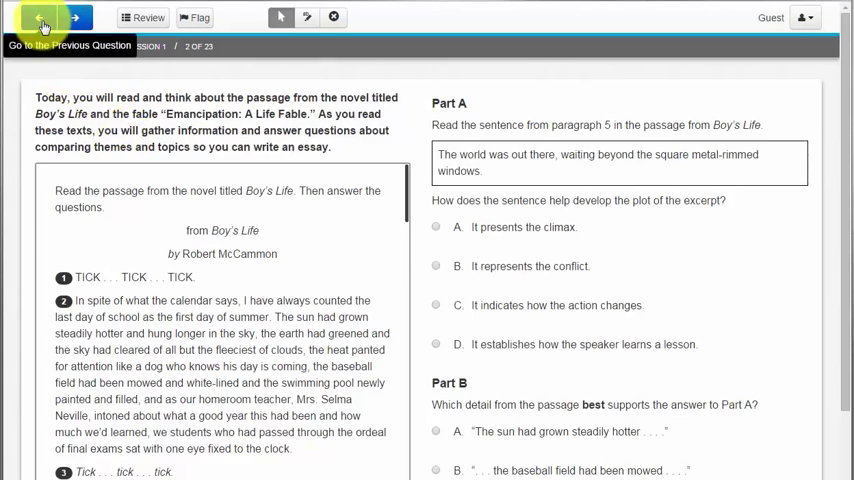
left_click(76, 16)
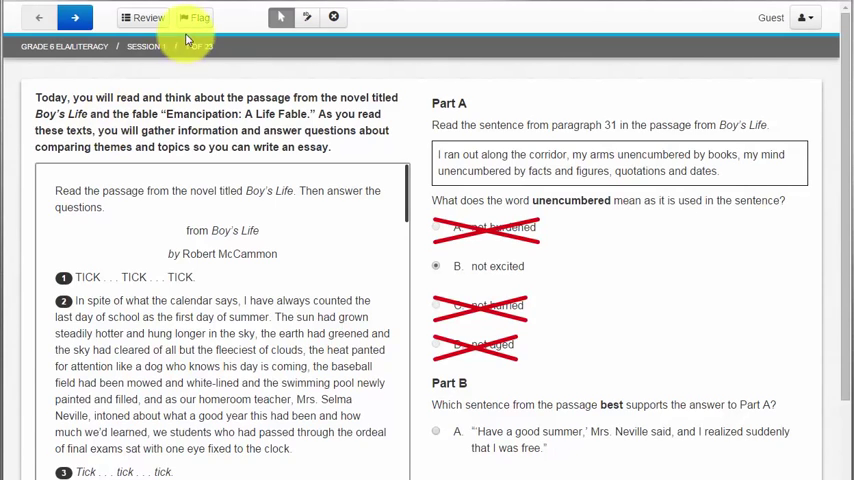
mouse_move(196, 18)
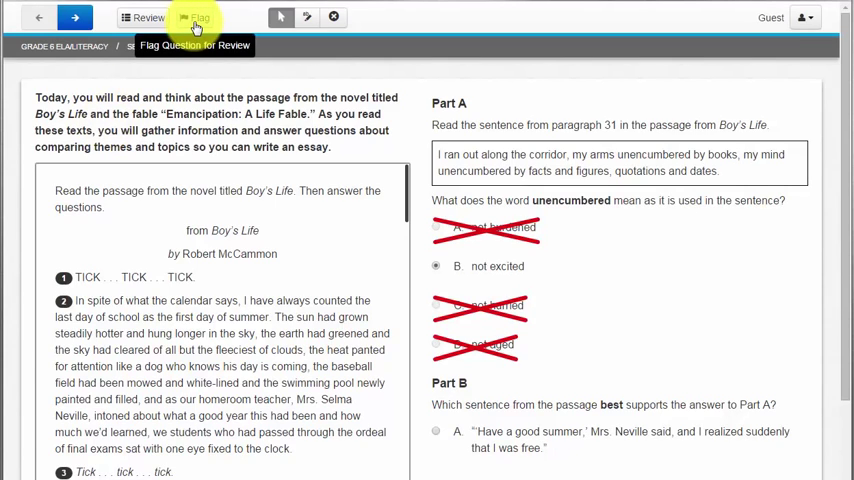
Step: Flag question 1 for later review and look down the review overview
left_click(194, 18)
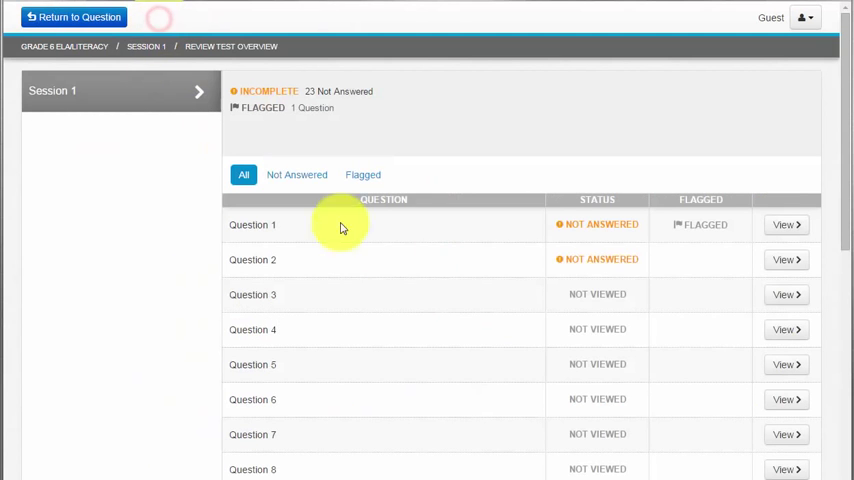
mouse_move(388, 256)
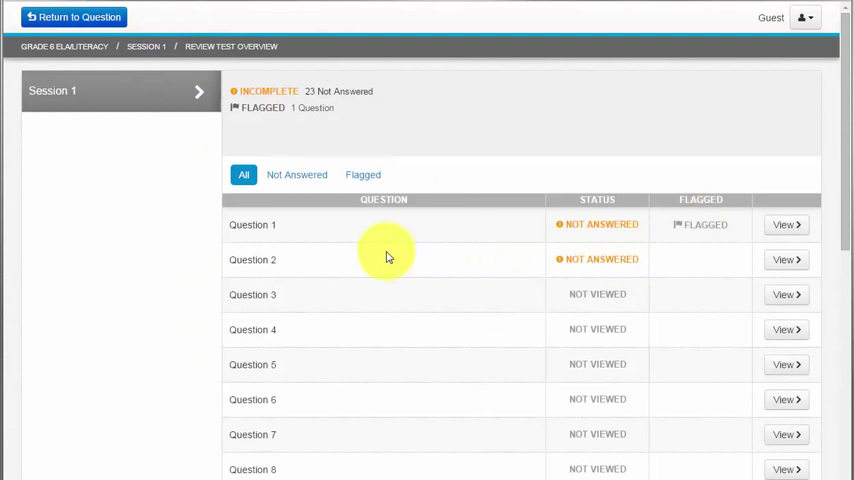
scroll("down", 3)
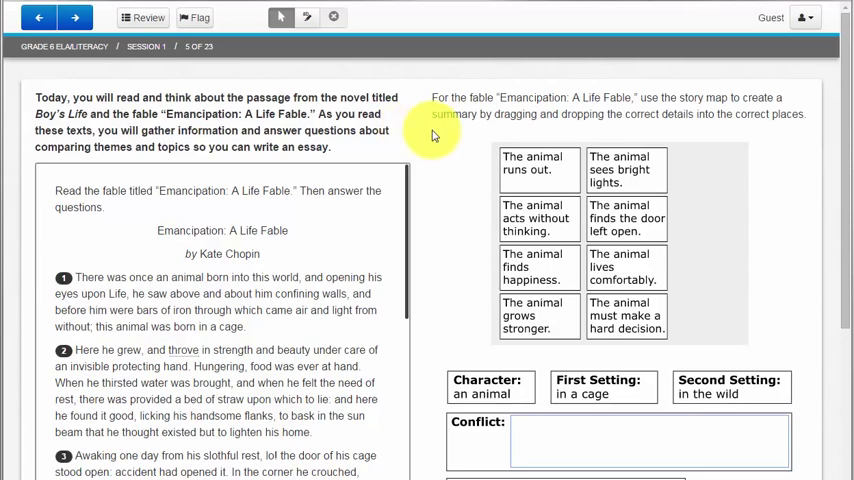
Step: Scroll through the fable story map's Conflict and Event 1-3 slots
scroll("down", 3)
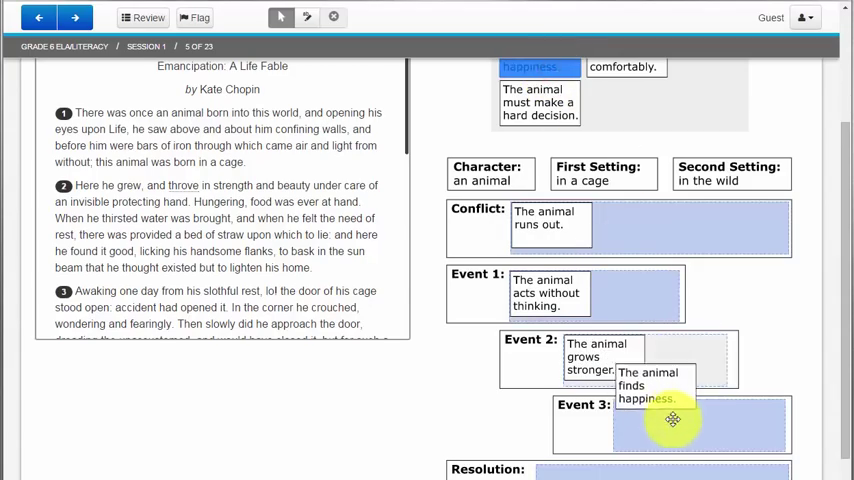
scroll("up", 3)
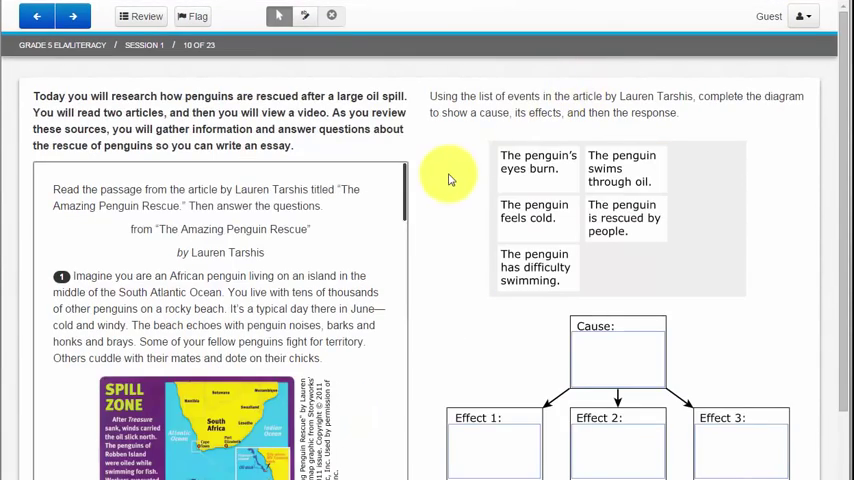
Step: Review the penguin cause-and-effect diagram with its placed cause and effects
scroll("down", 3)
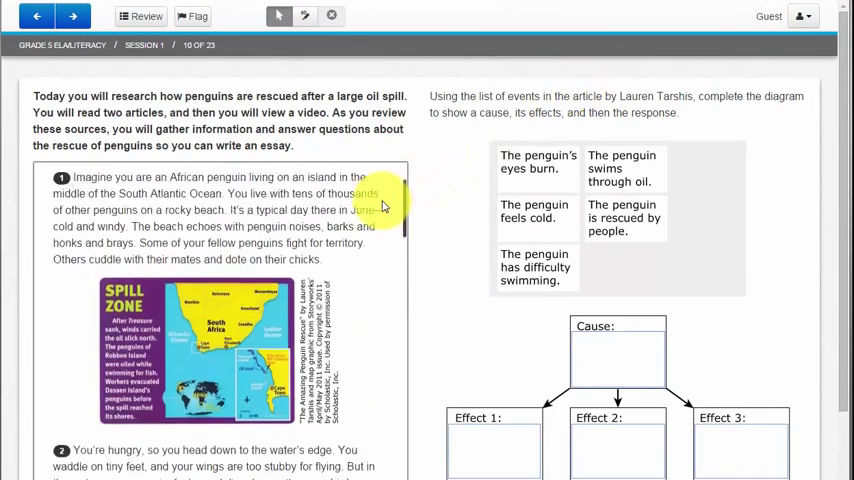
scroll("down", 3)
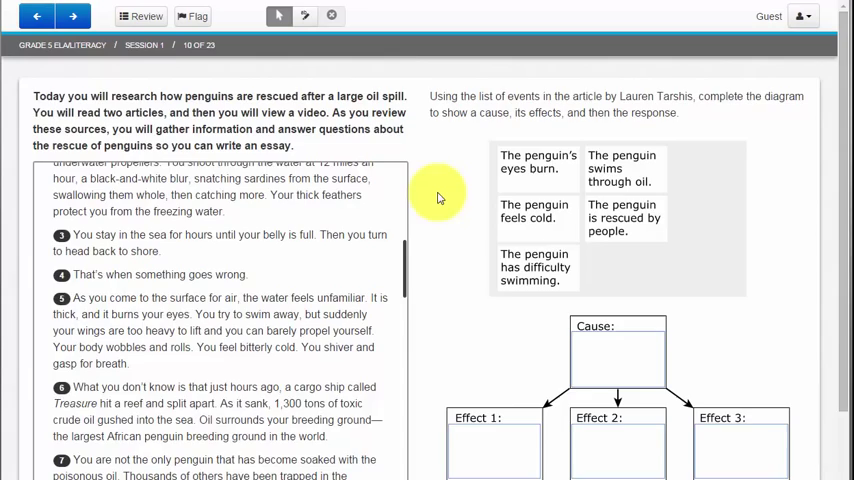
scroll("down", 3)
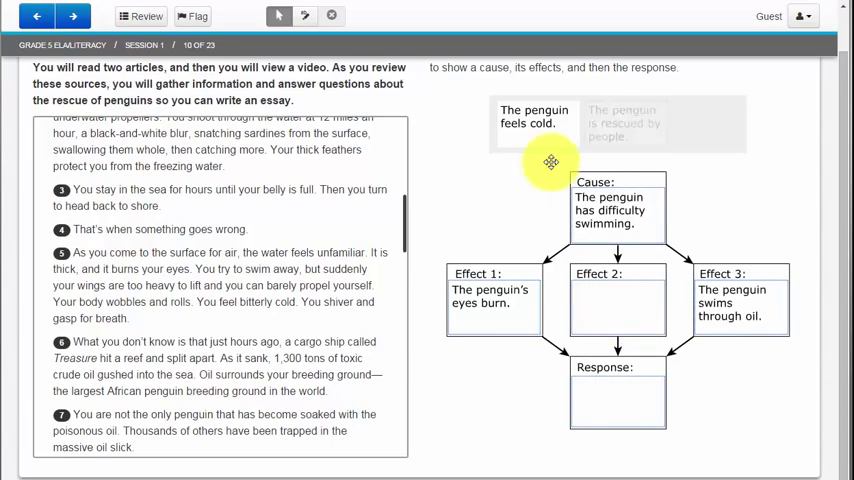
Step: Return to question 9's zoo strategy box, then step back to question 4's theme table
left_click(36, 16)
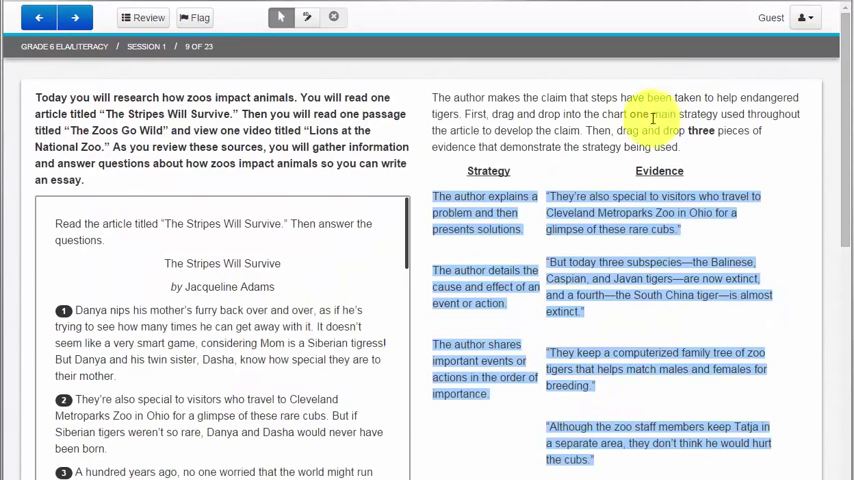
scroll("down", 3)
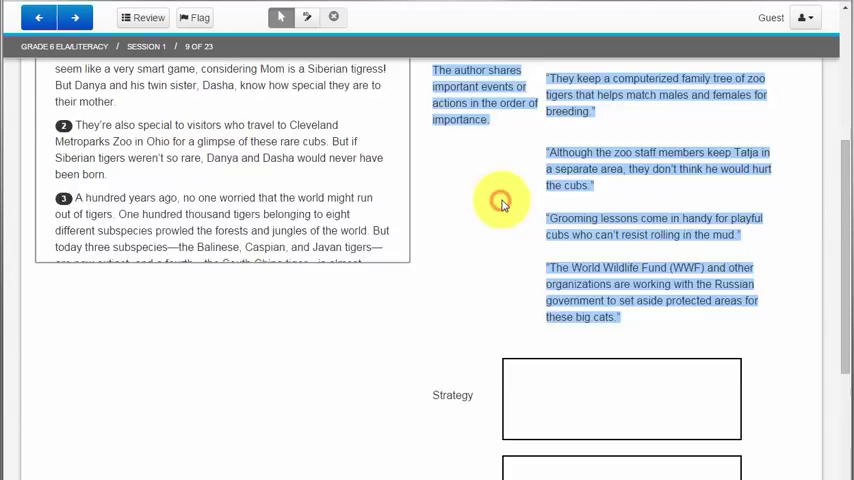
scroll("up", 3)
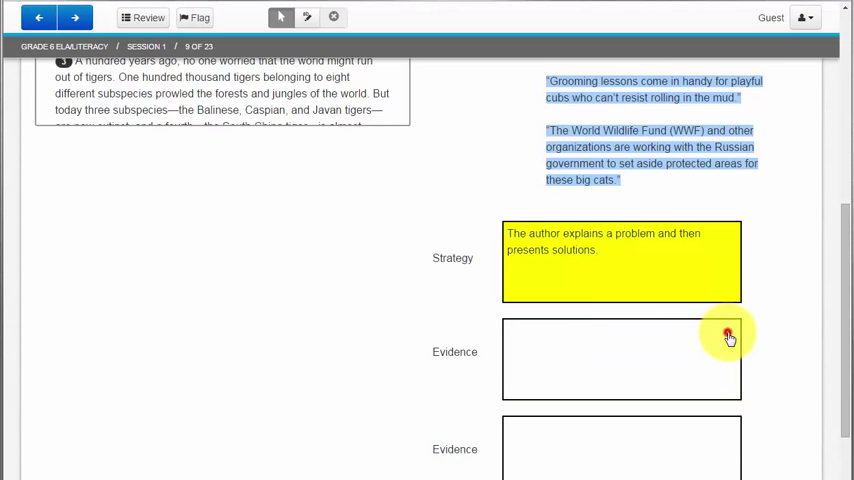
left_click(38, 16)
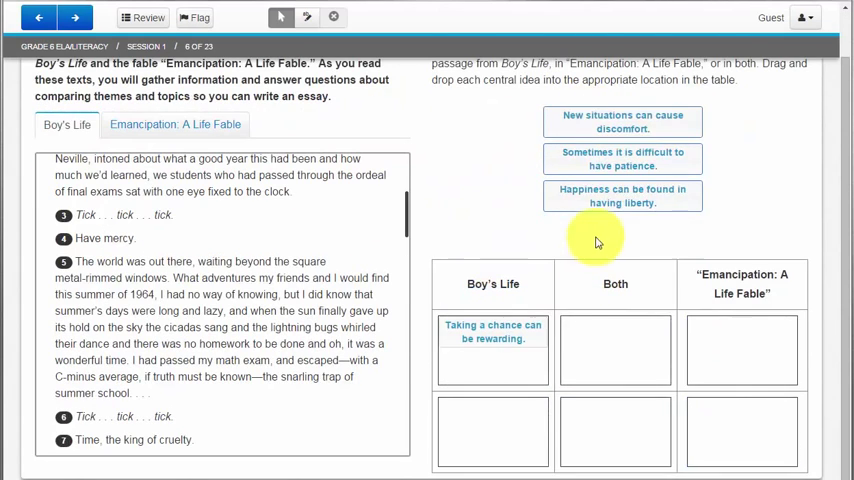
Step: Drag a central idea into the Boy's Life comparison table
left_click_drag(622, 196, 616, 338)
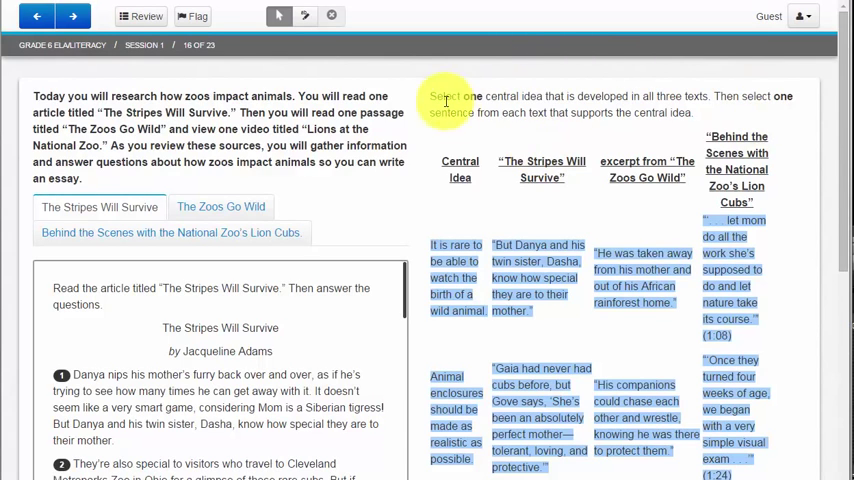
Step: Play the 'Behind the Scenes with the National Zoo's Lion Cubs' video briefly, then pause it
scroll("down", 3)
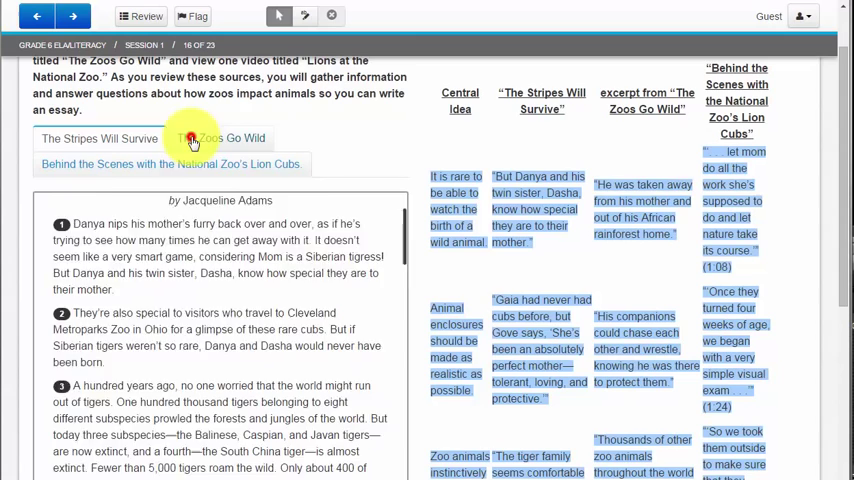
left_click(170, 164)
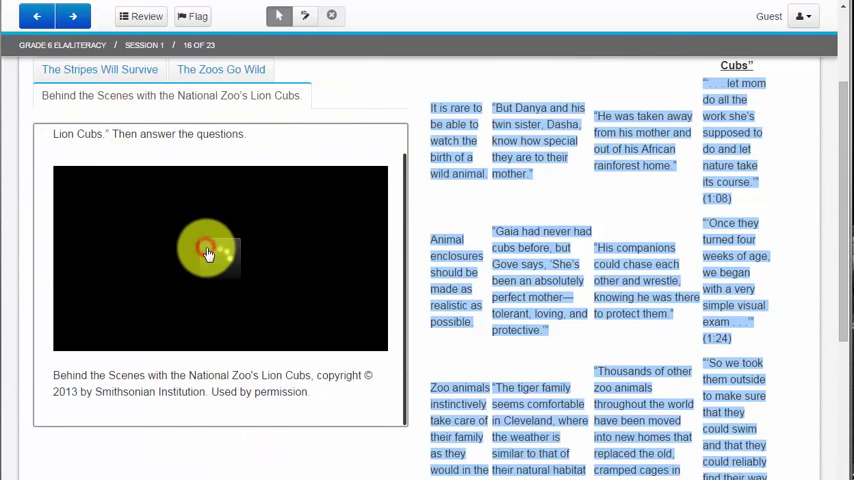
left_click(208, 252)
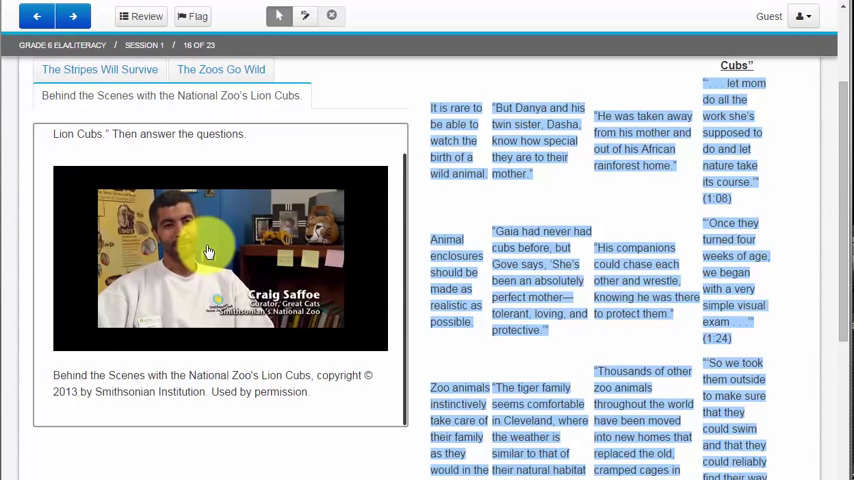
left_click(220, 256)
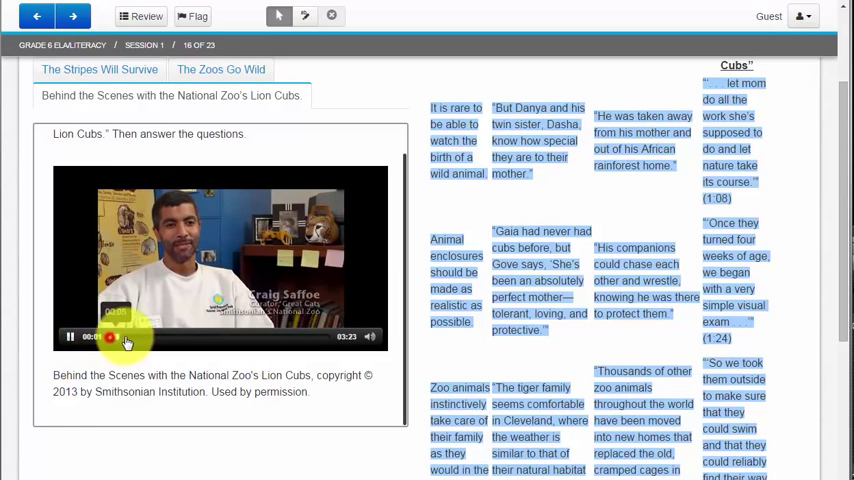
left_click(72, 336)
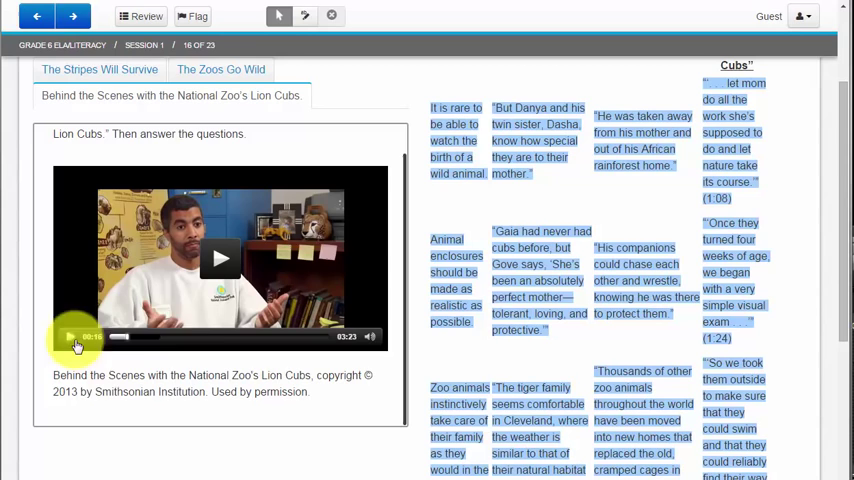
scroll("up", 3)
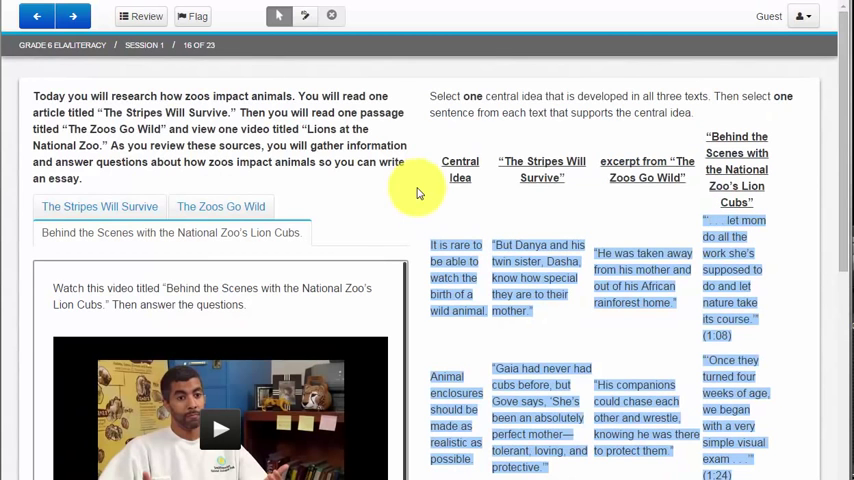
mouse_move(560, 76)
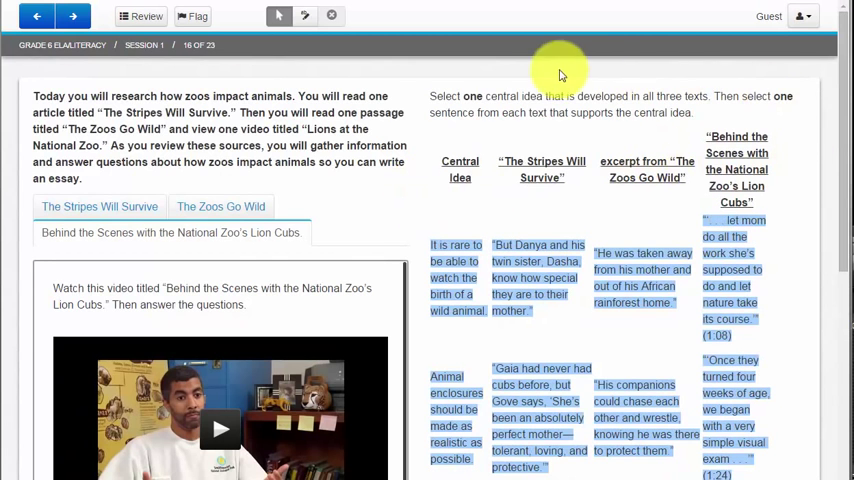
Step: Look over item 16's central-idea selection table across the three zoo texts
scroll("down", 3)
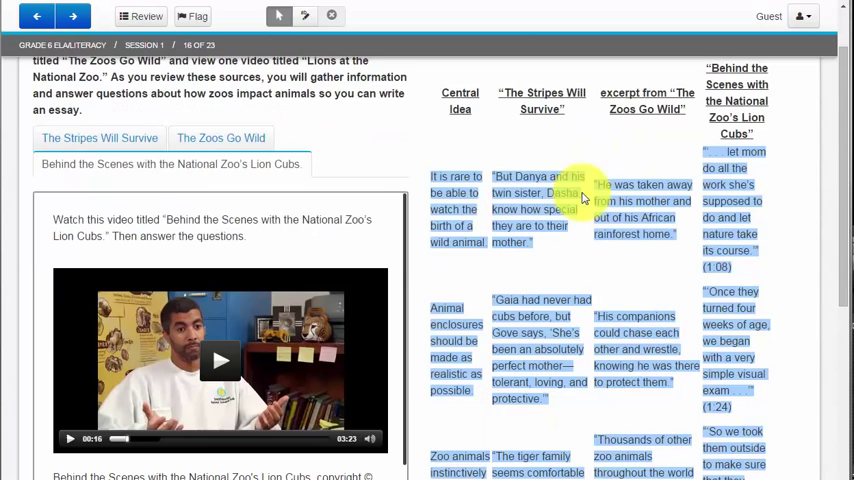
left_click(458, 208)
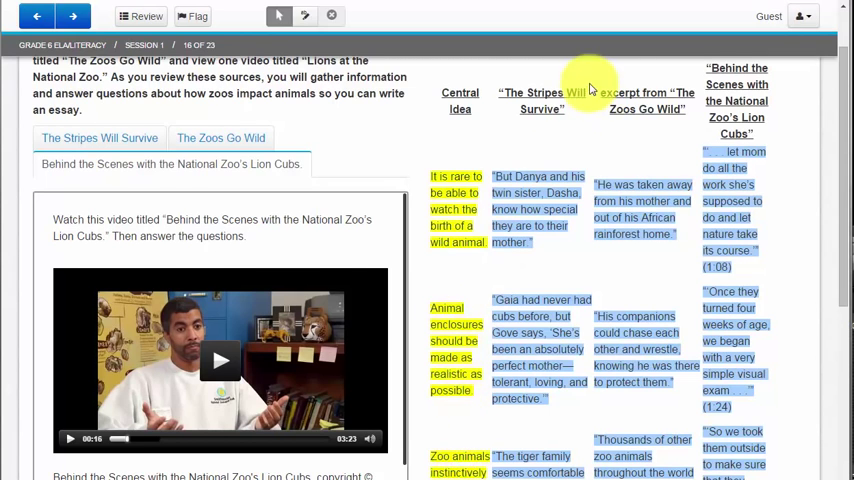
scroll("up", 3)
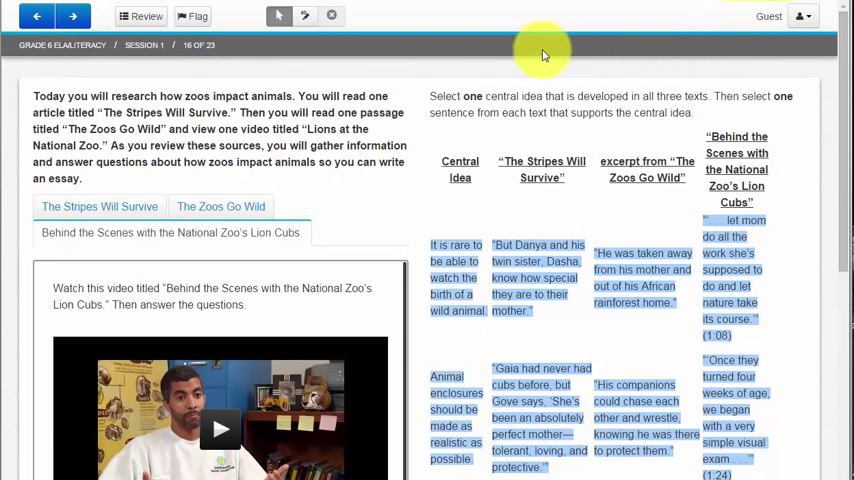
mouse_move(744, 80)
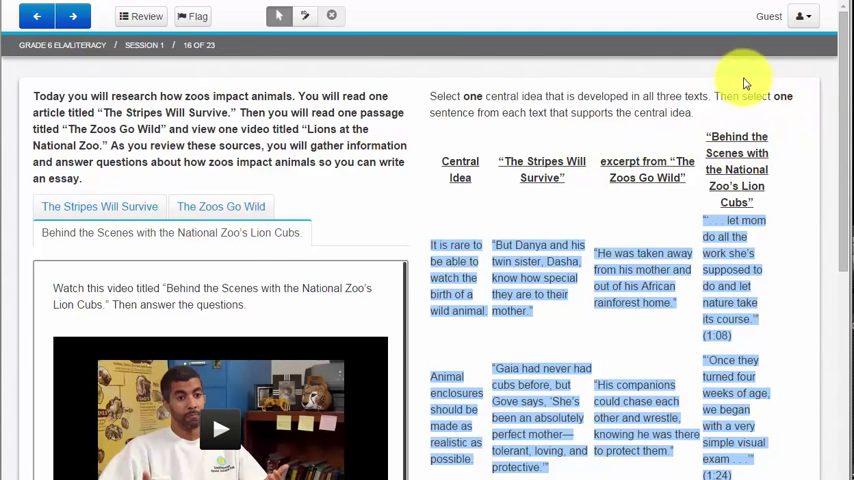
mouse_move(424, 96)
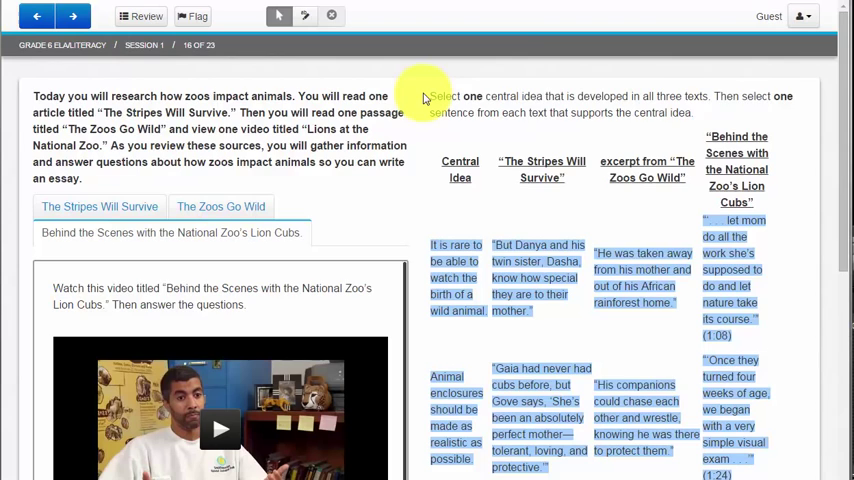
scroll("down", 3)
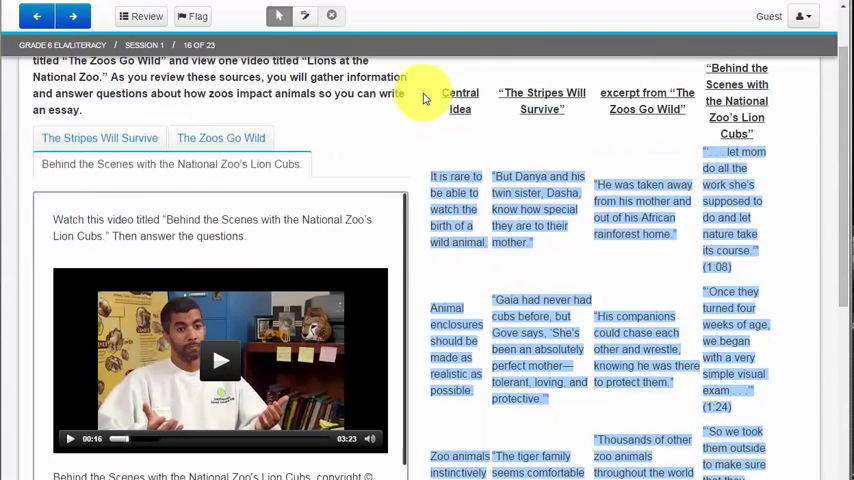
mouse_move(444, 180)
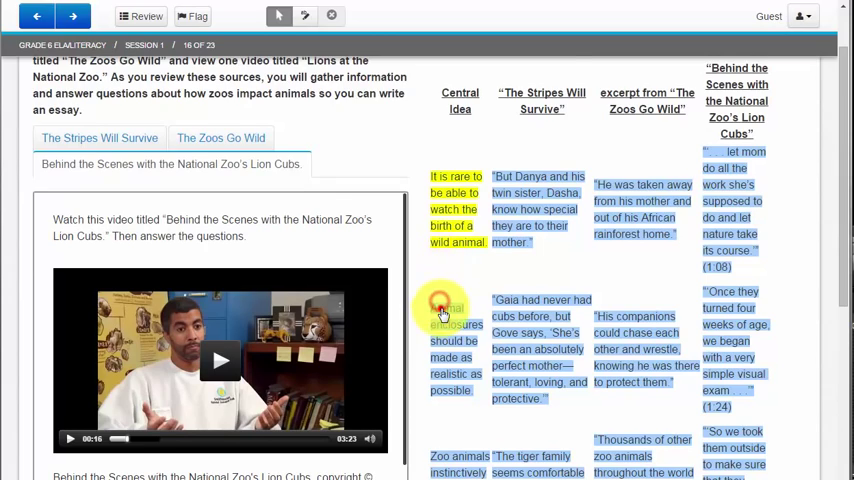
scroll("down", 3)
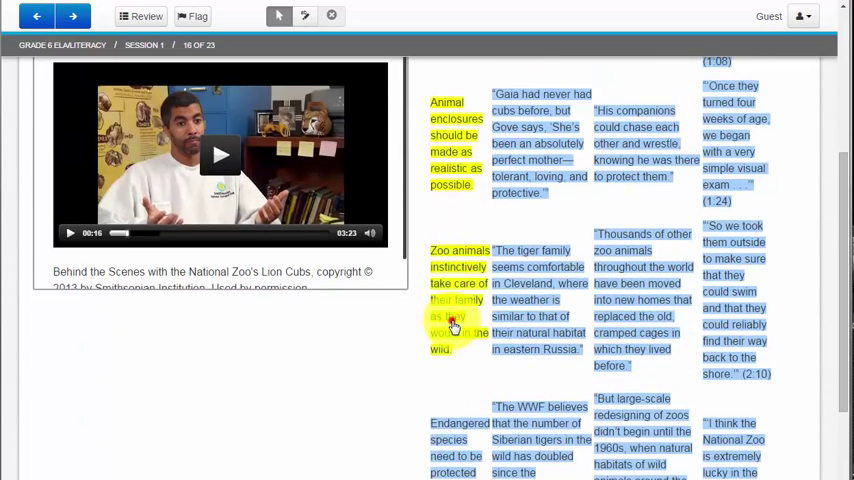
scroll("up", 3)
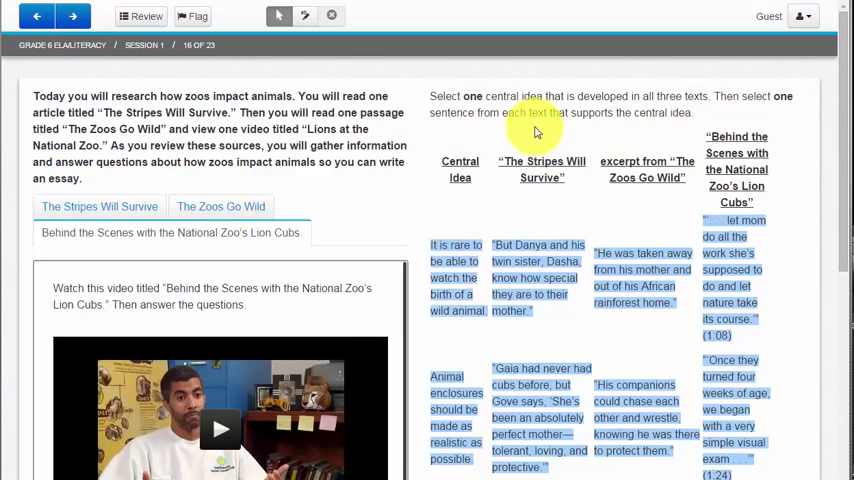
mouse_move(710, 56)
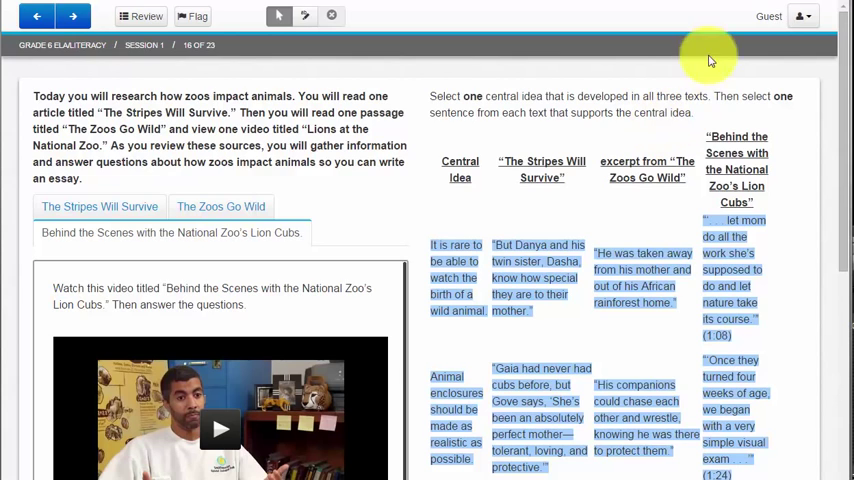
Step: Go to item 7, the essay comparing Boy's Life and Emancipation: A Life Fable
left_click(36, 16)
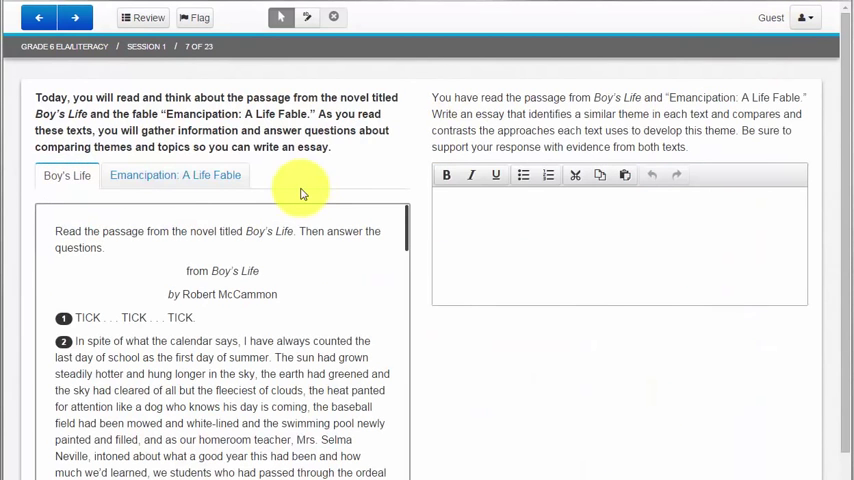
Step: Show the Emancipation fable and write the practice line 'I can type as much as i like' in the essay box
left_click(176, 176)
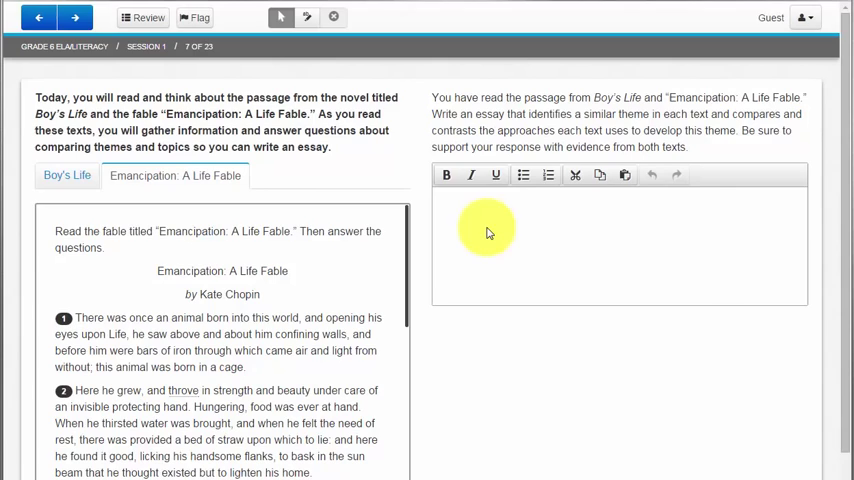
left_click(484, 208)
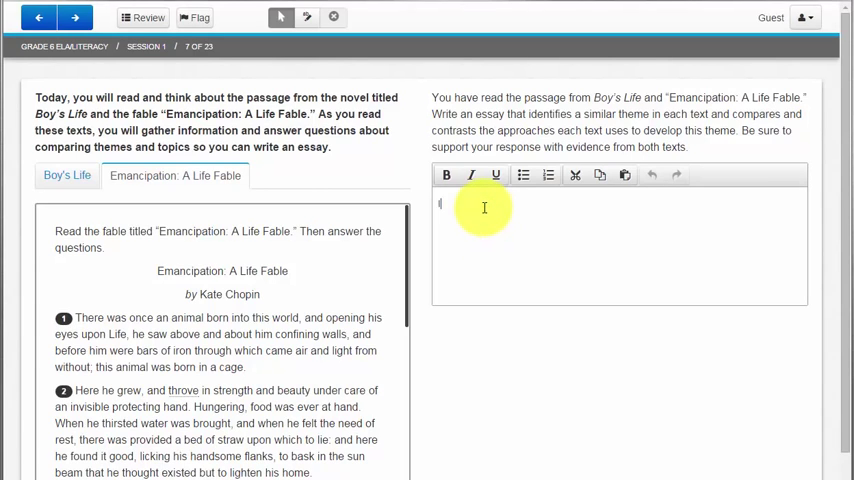
type("I can type as mu")
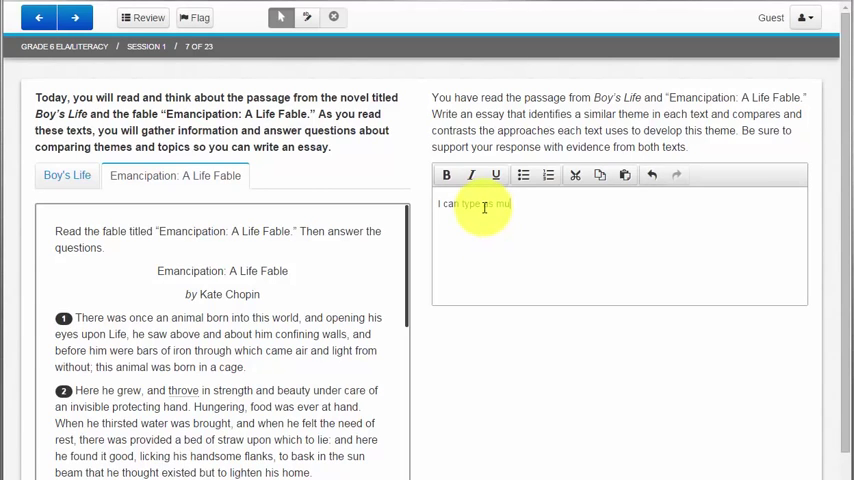
type("much as i like")
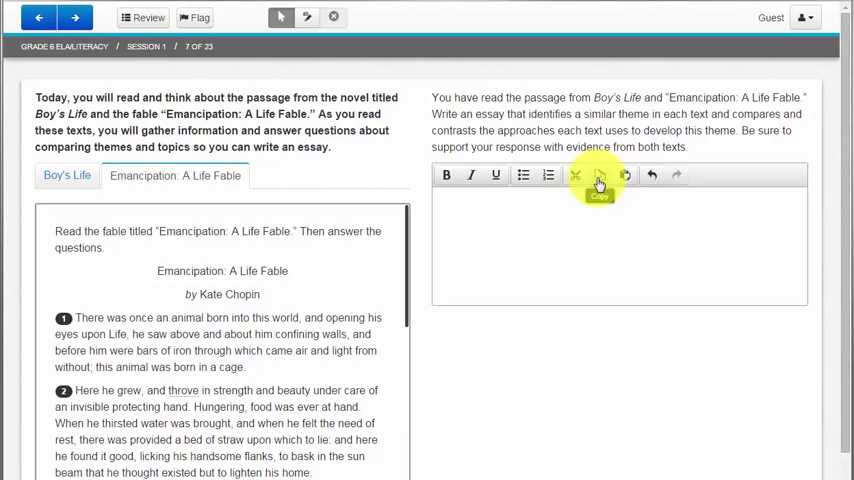
mouse_move(648, 176)
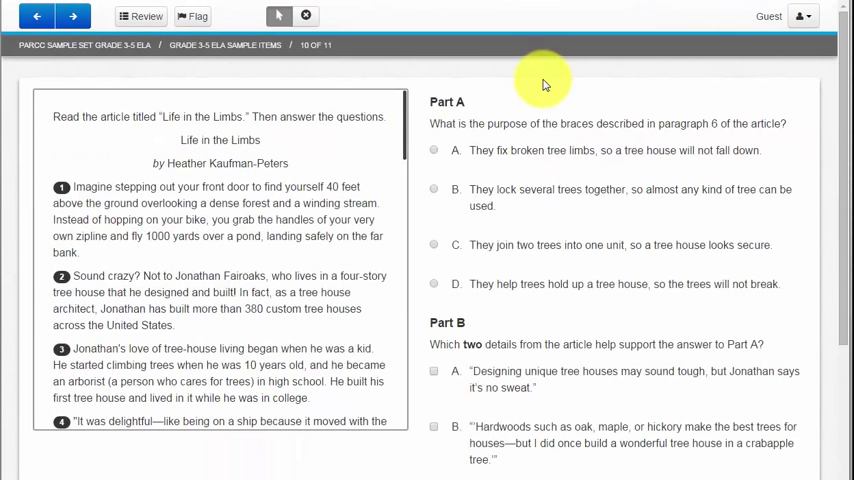
Step: Choose option A for Part A and review the Part B supporting-detail checkboxes below
left_click(432, 150)
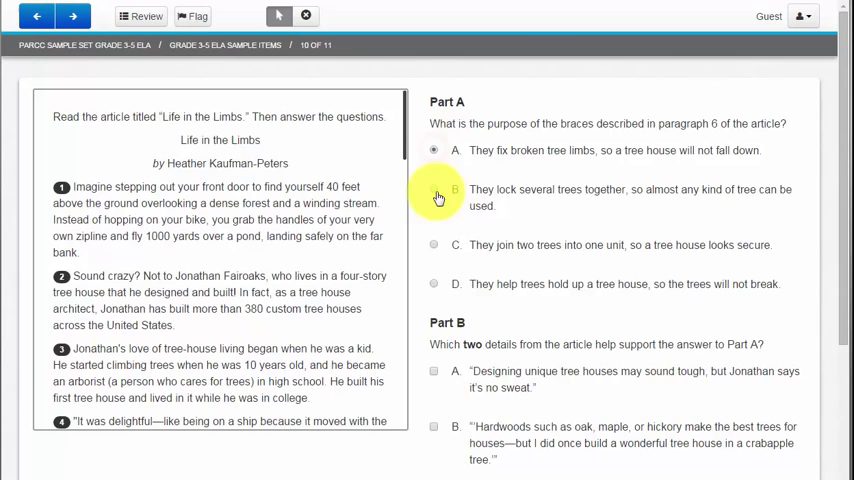
scroll("down", 3)
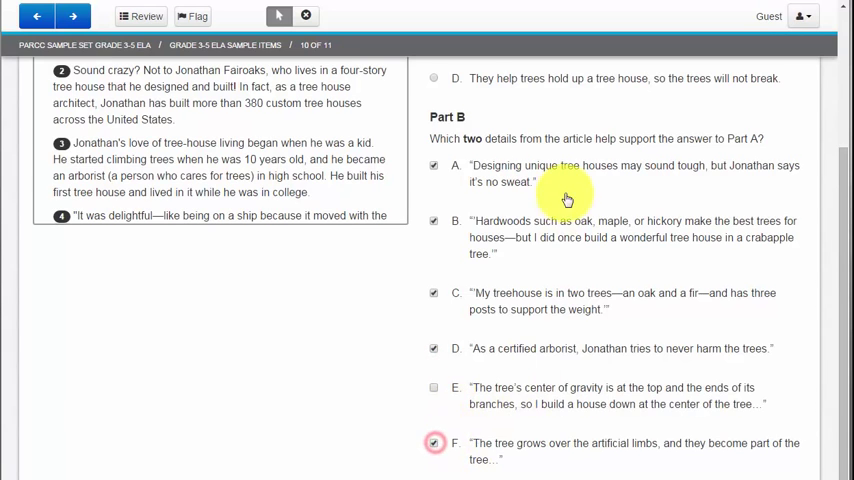
scroll("up", 3)
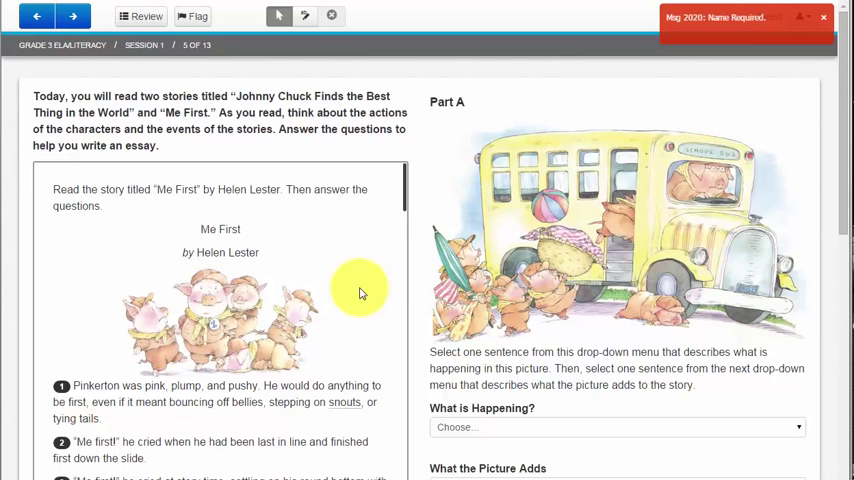
Step: Pick 'He was just in time to catch the bus.' in Part B's What is Happening? drop-down
scroll("down", 3)
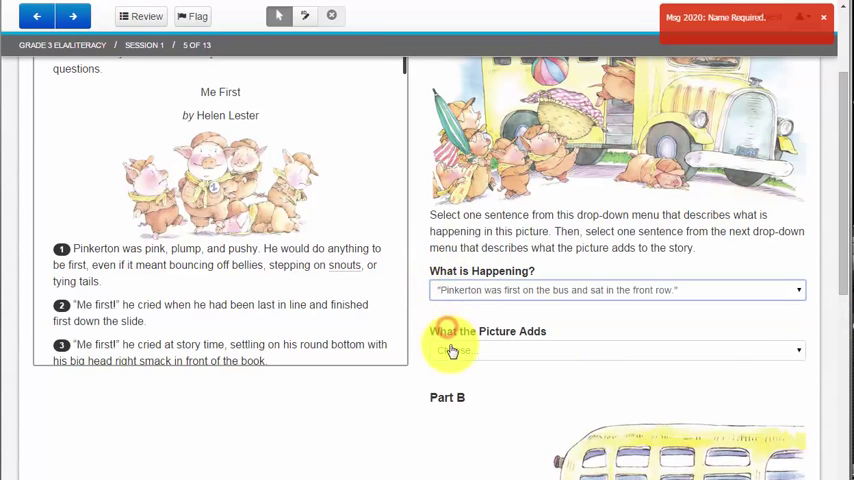
scroll("down", 3)
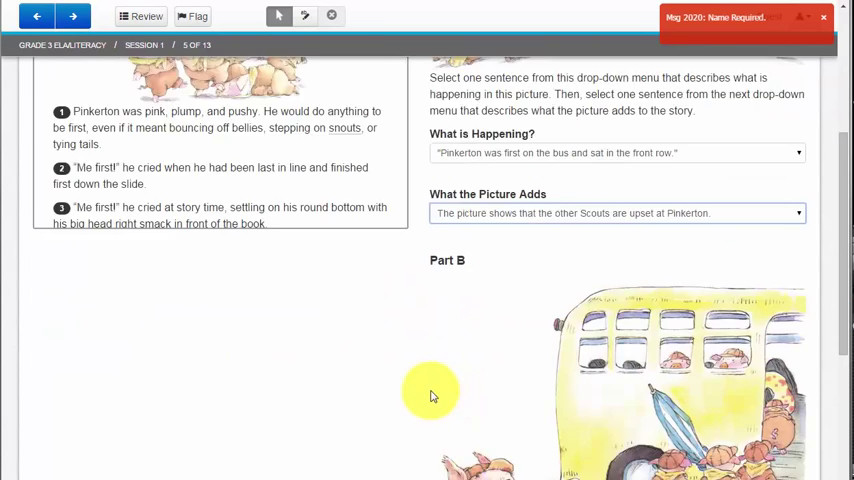
left_click(616, 392)
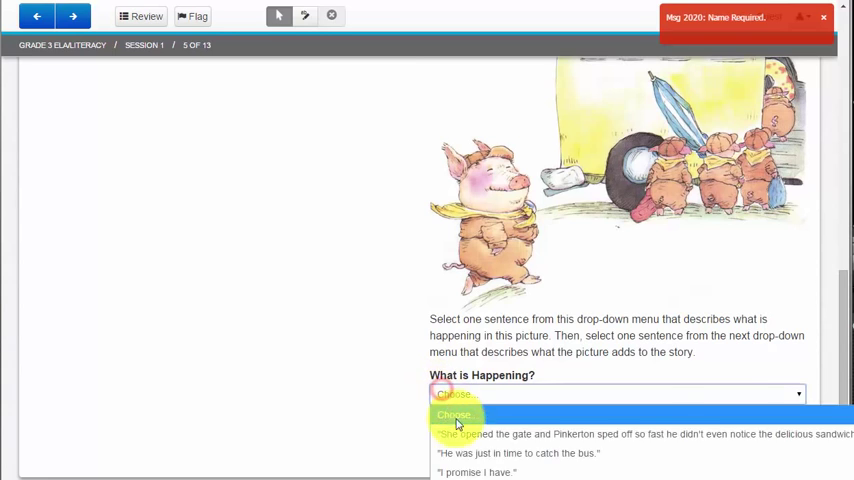
left_click(516, 452)
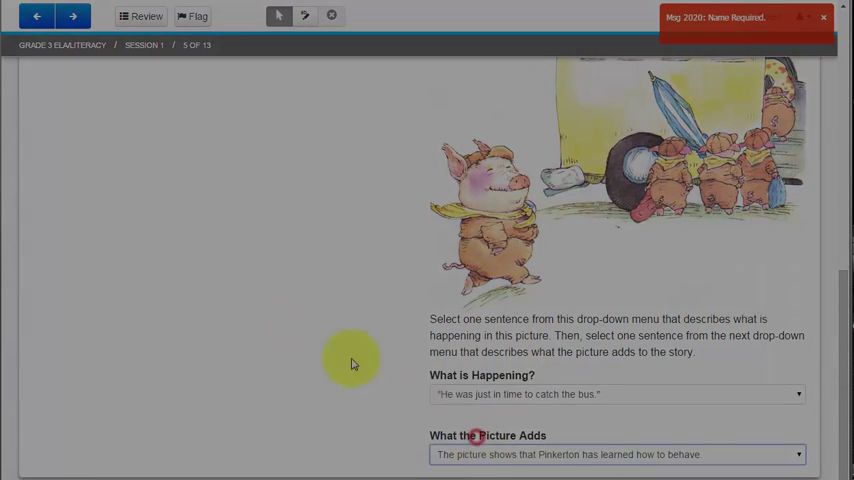